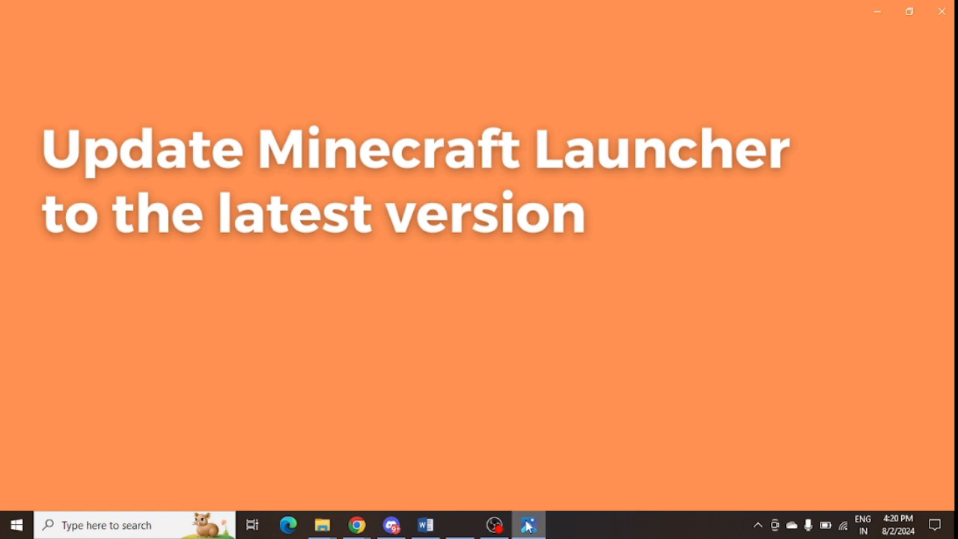
Switch from the title slide to the Minecraft.net home page in Chrome
click(357, 525)
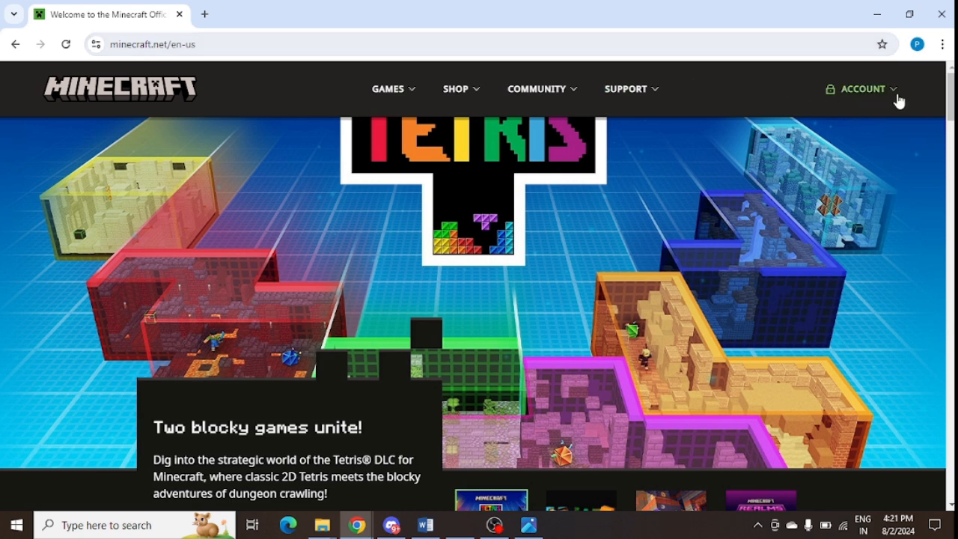
Go to the Sign In page from the ACCOUNT menu in the top navigation
click(862, 89)
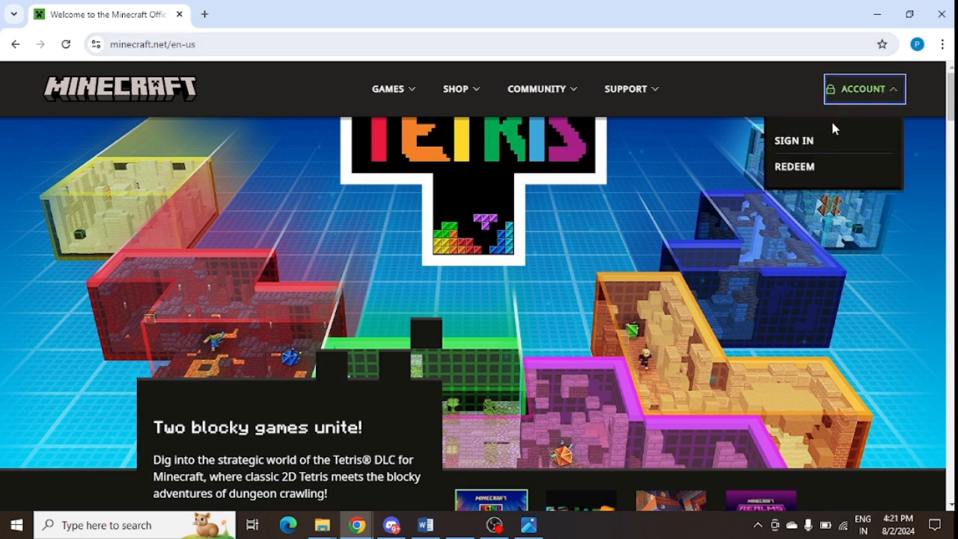
click(793, 140)
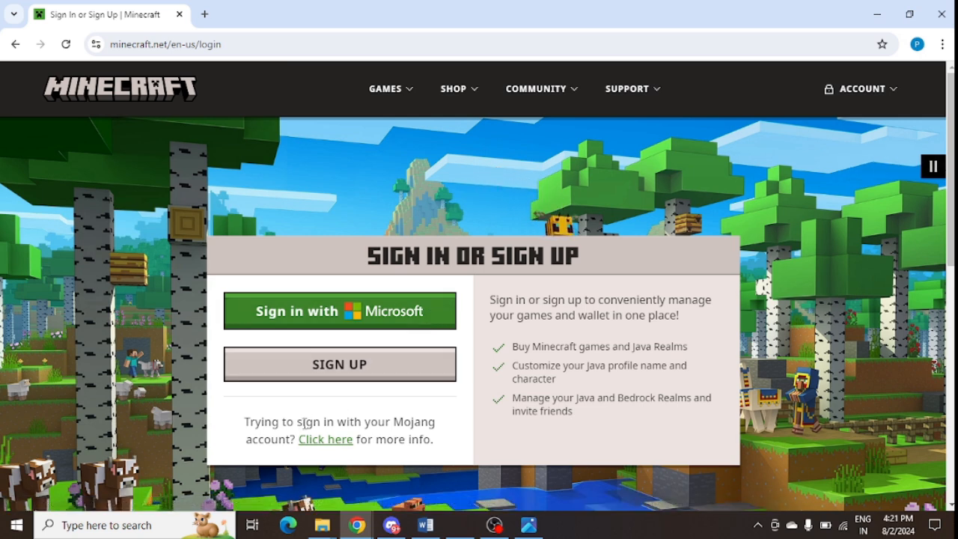
Double-click on the Sign In or Sign Up page
double_click(414, 421)
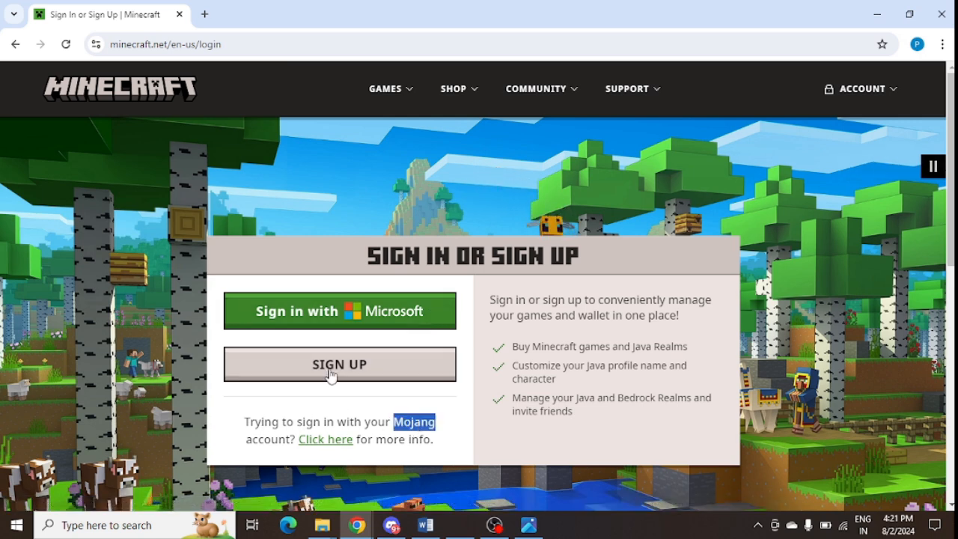
mouse_move(316, 312)
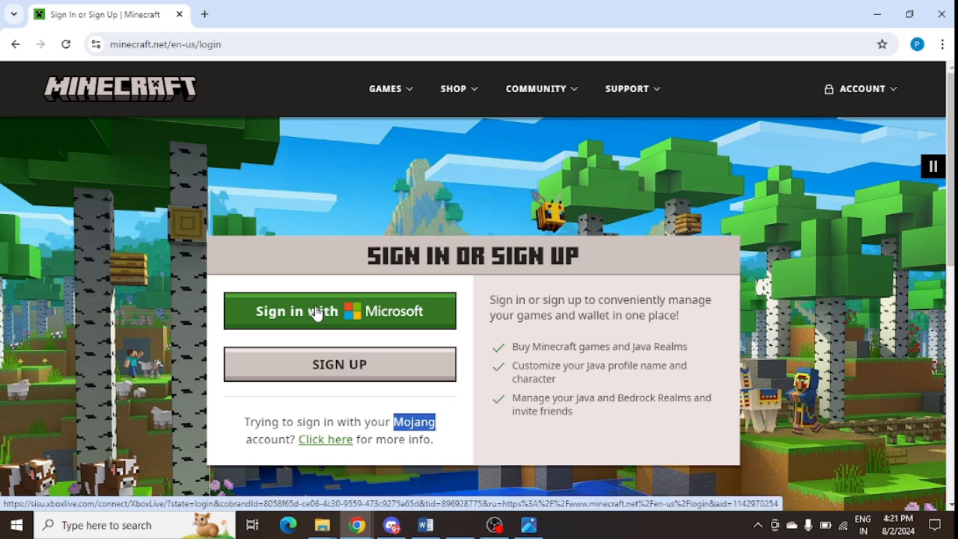
mouse_move(332, 365)
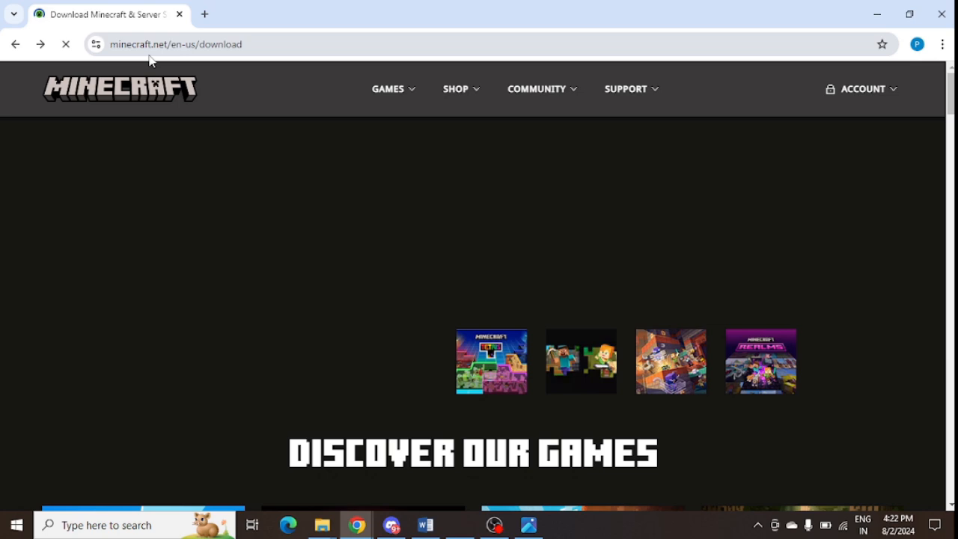
Scroll through the download page to the Windows 10/11, legacy, macOS, mobile and Linux launchers
scroll(down, 3)
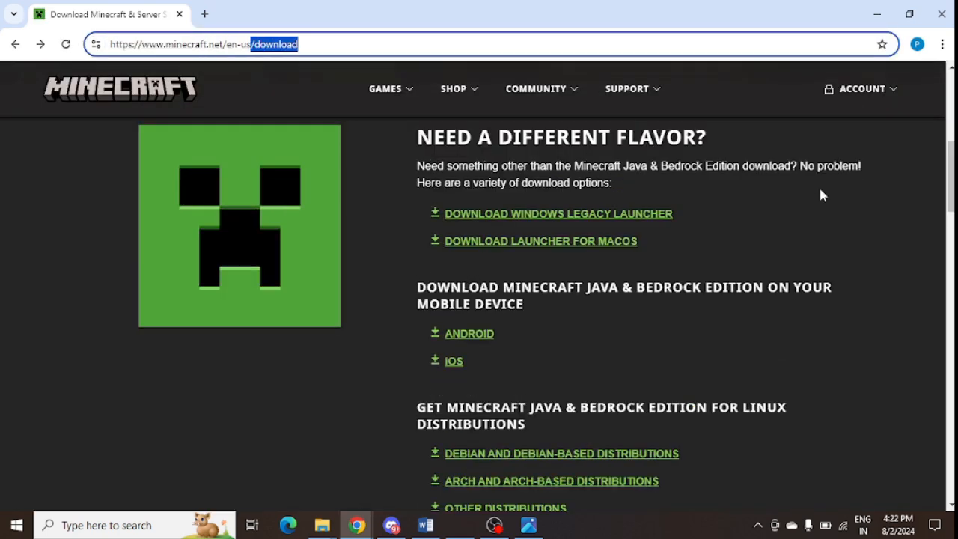
scroll(up, 3)
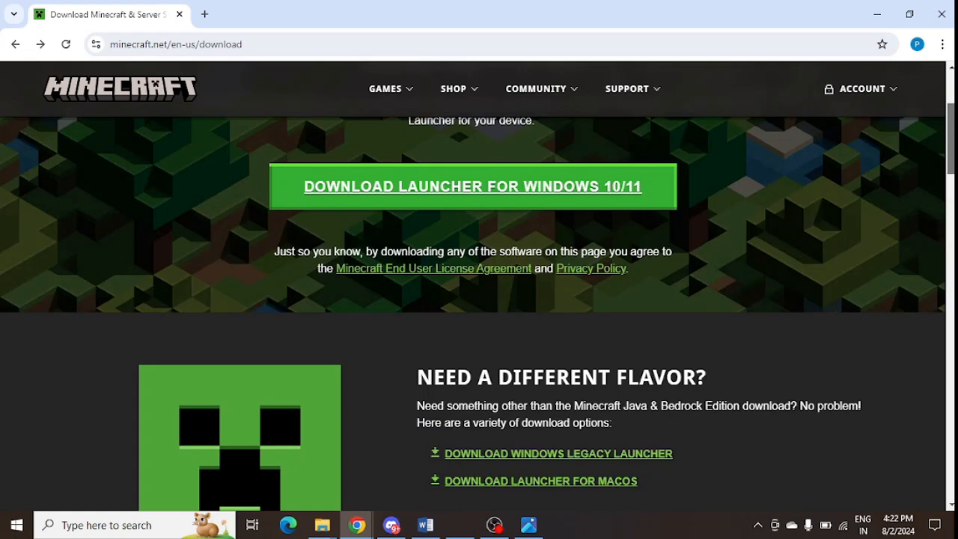
scroll(down, 3)
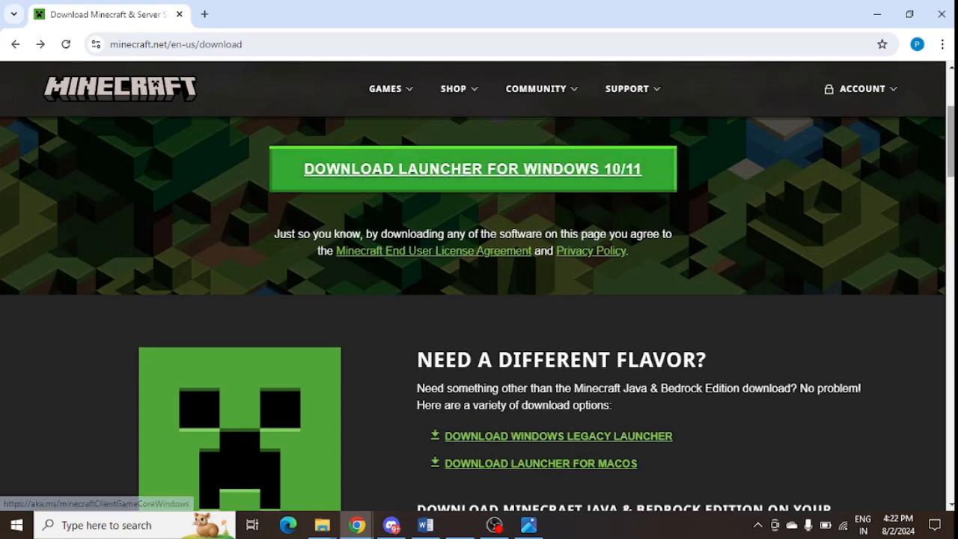
scroll(down, 3)
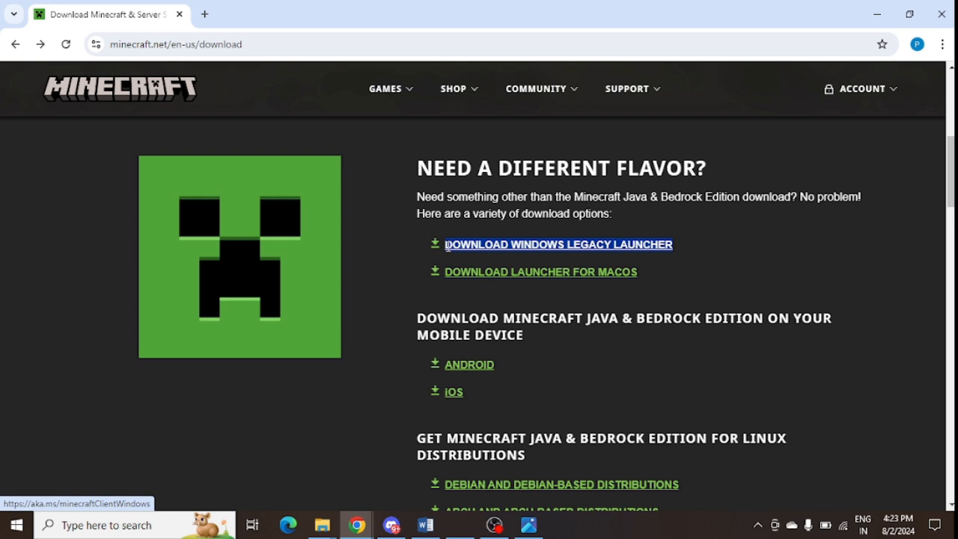
mouse_move(670, 284)
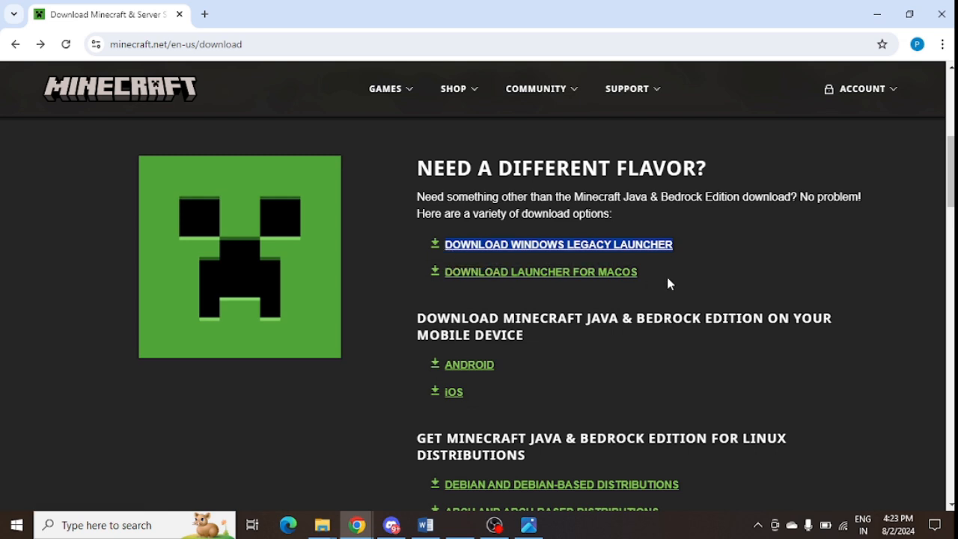
mouse_move(470, 365)
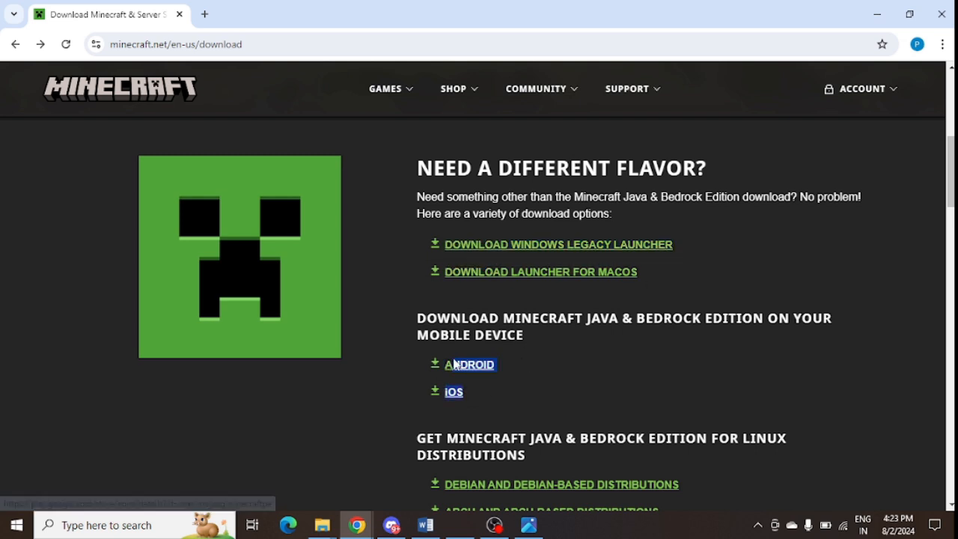
mouse_move(554, 322)
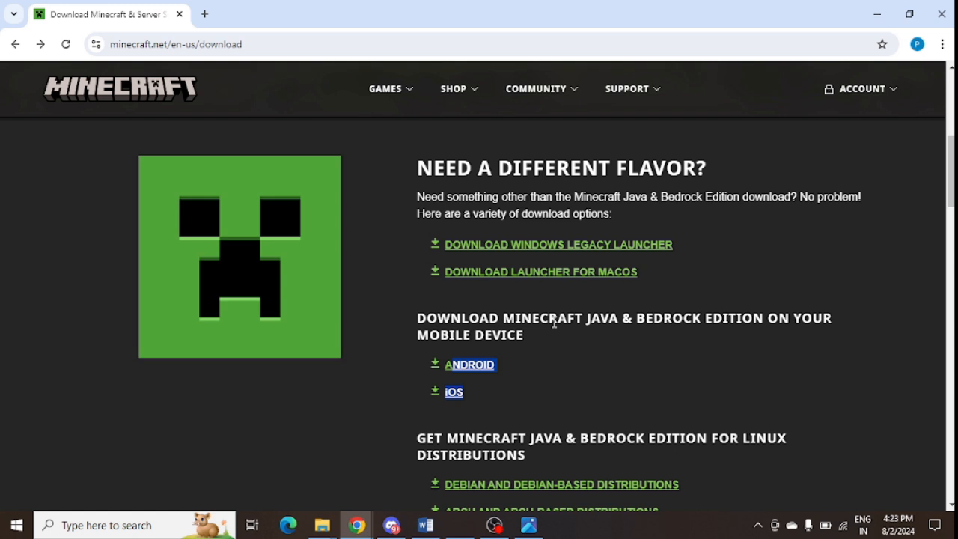